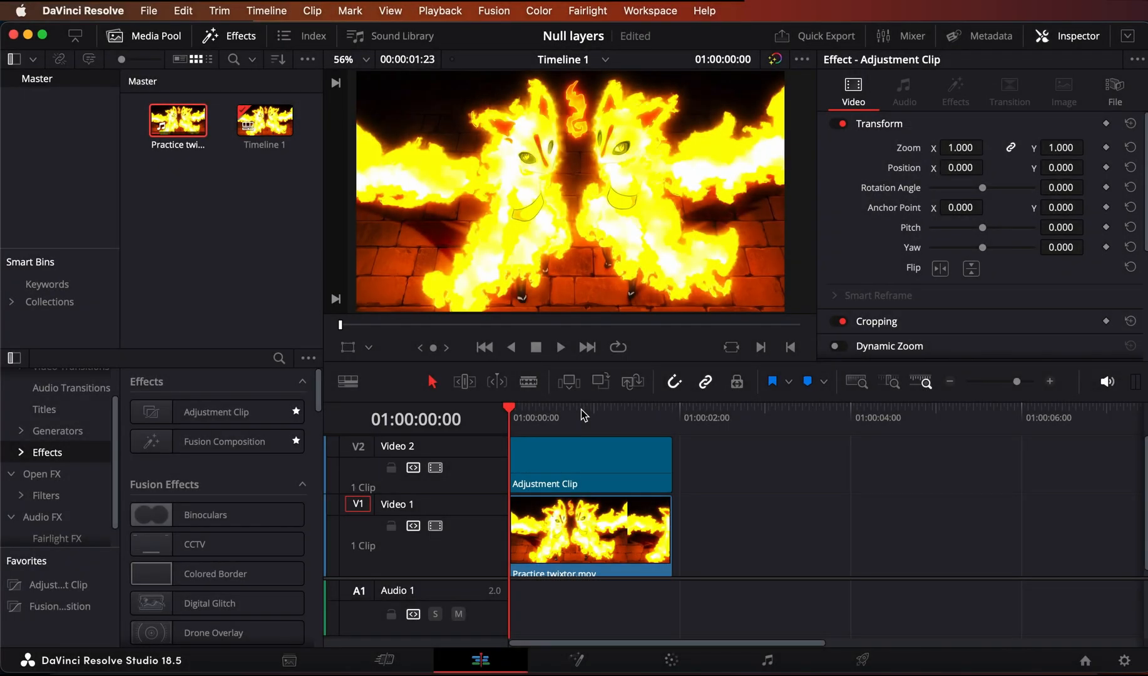
mouse_move(580, 416)
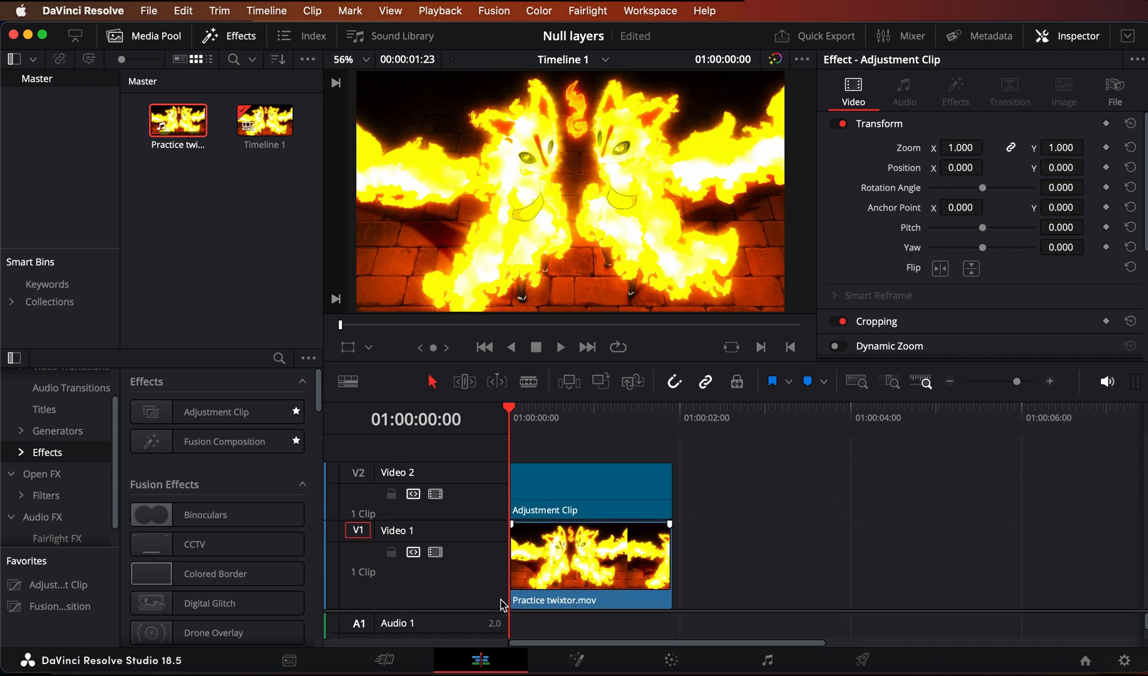
Send the selected adjustment clip to the Fusion page via its context menu
click(590, 490)
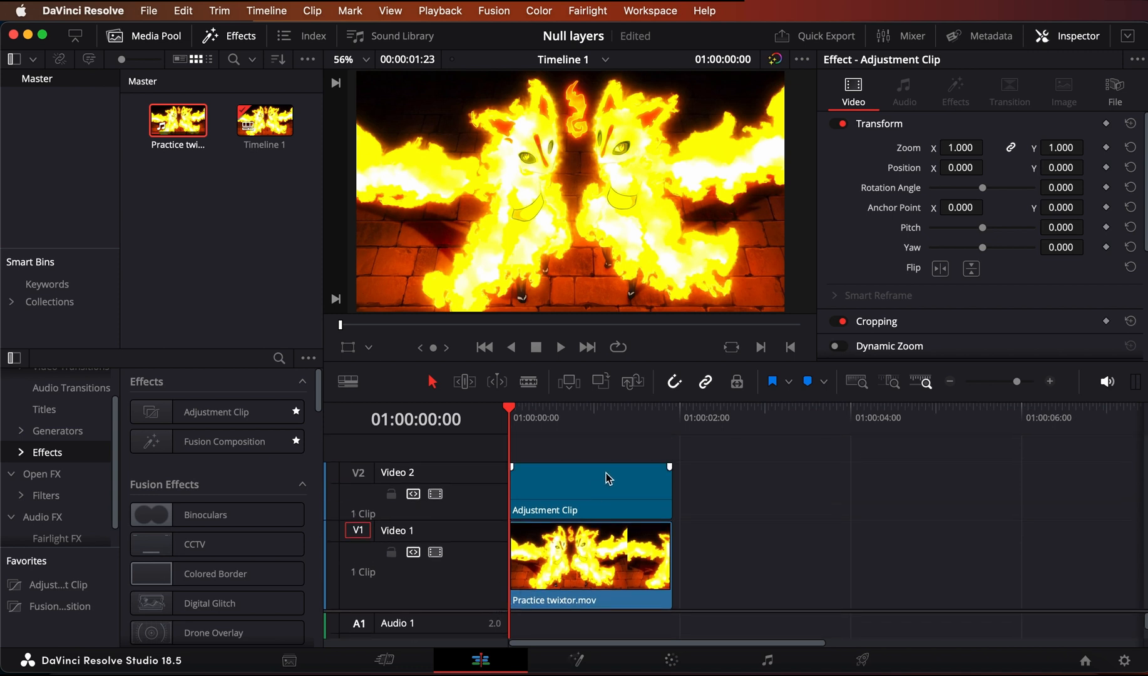
right_click(589, 487)
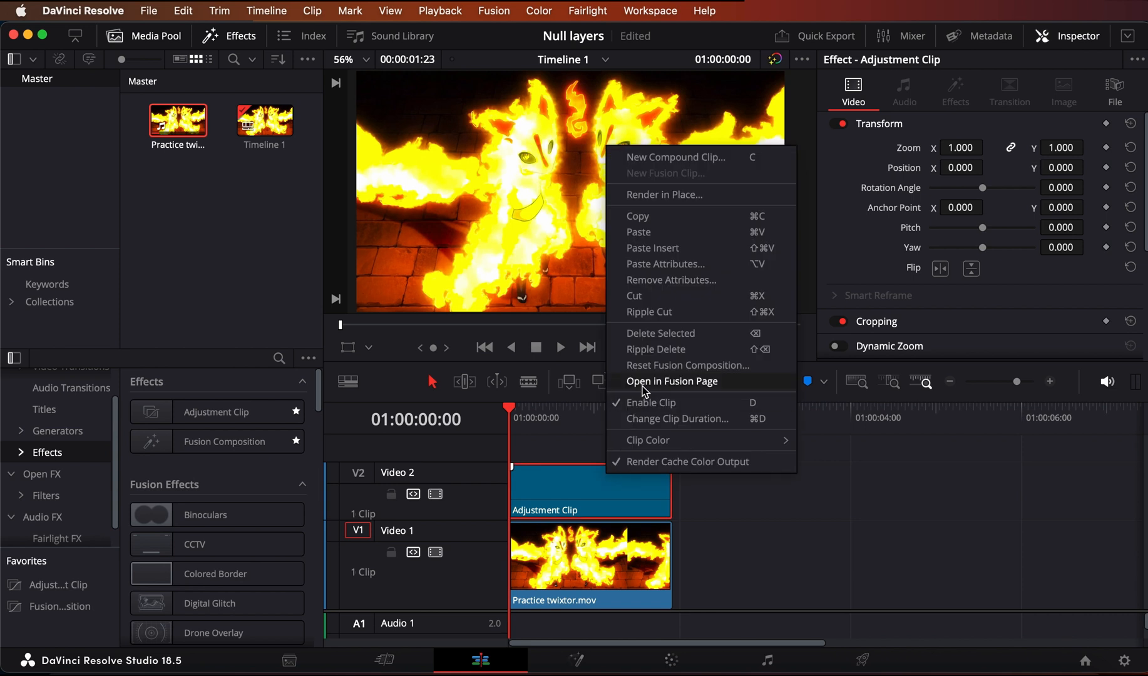
click(671, 381)
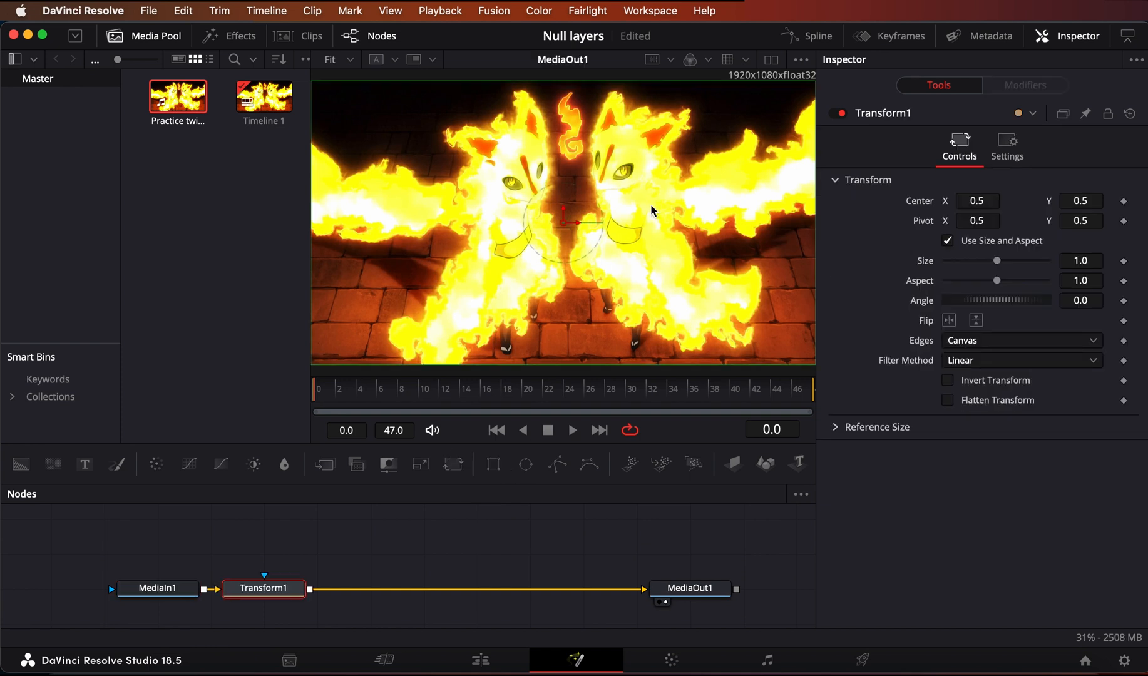
Move Transform1 midway between MediaIn1 and MediaOut1 in the node graph
drag(264, 588, 368, 590)
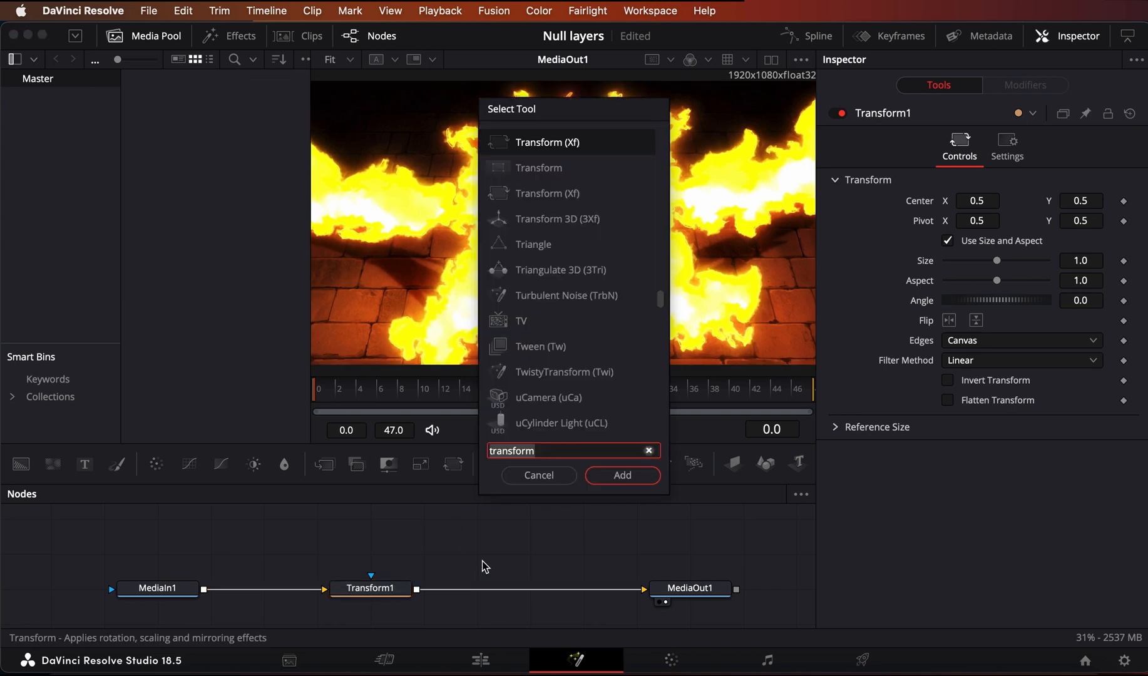
mouse_move(586, 150)
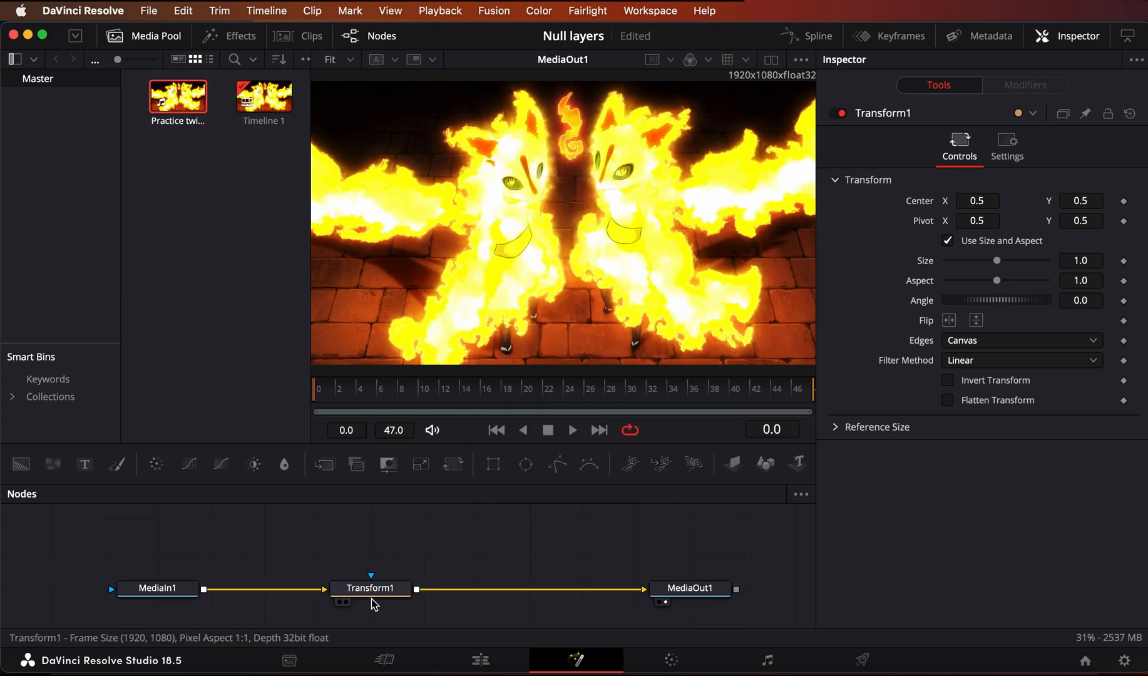
Raise Transform1's Size to 2.78 so the fire image zooms in
click(369, 588)
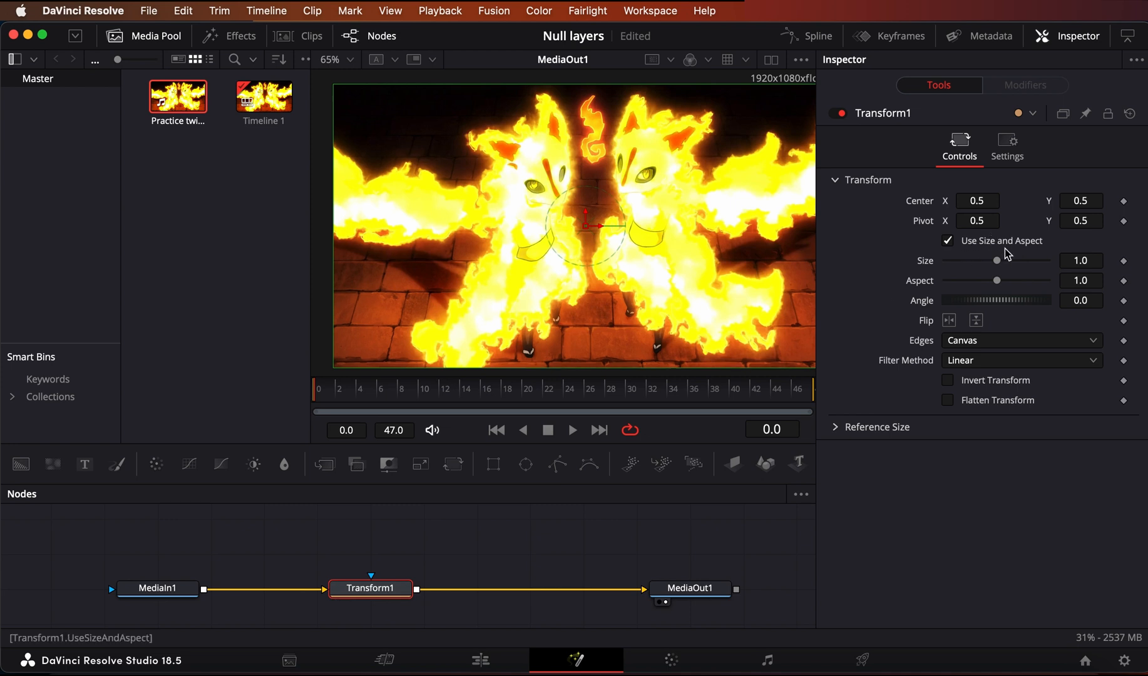
drag(995, 260, 1018, 261)
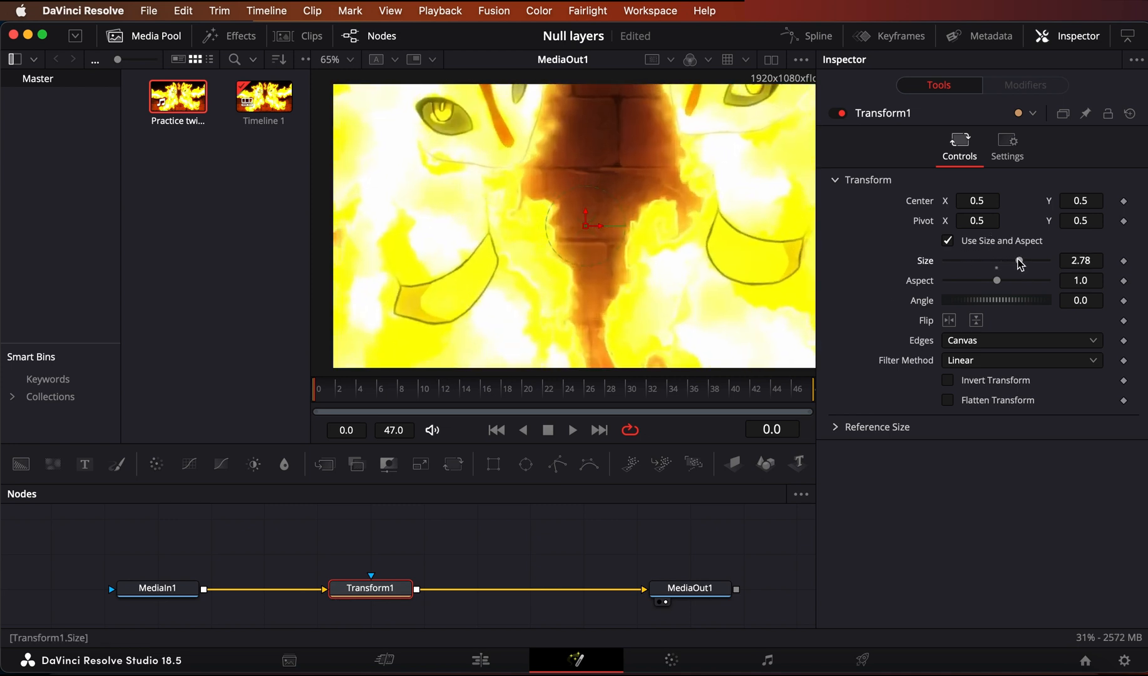
click(456, 463)
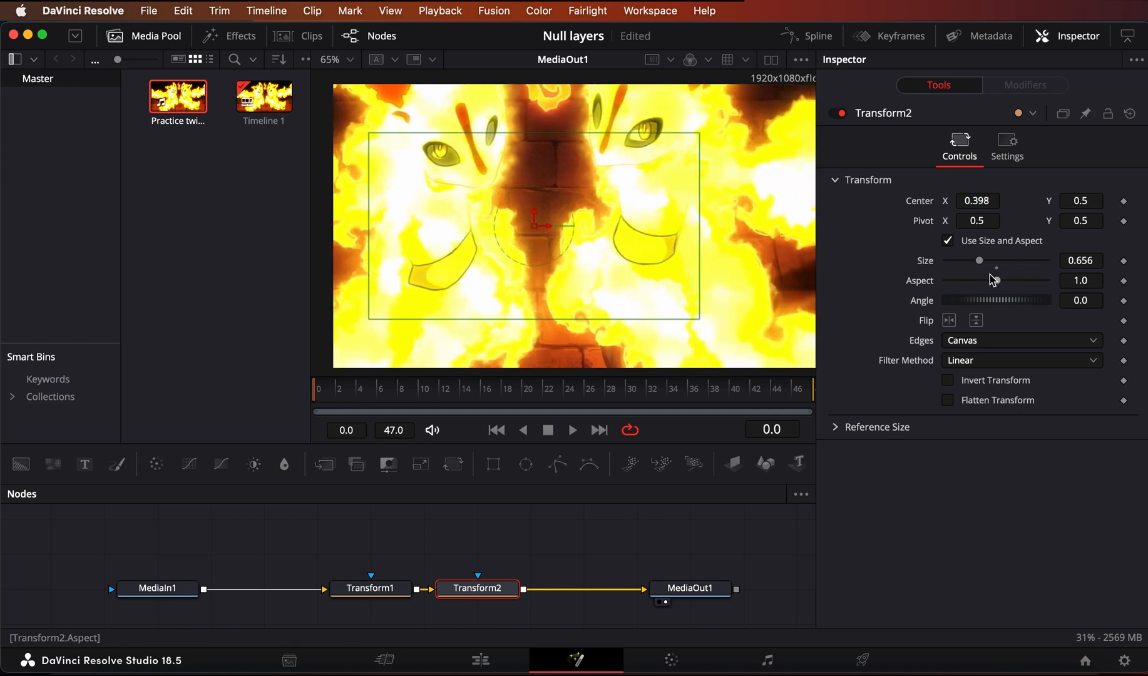
Set Transform2's Size to 0.25, leaving the fire image small amid transparent canvas
drag(979, 261, 987, 260)
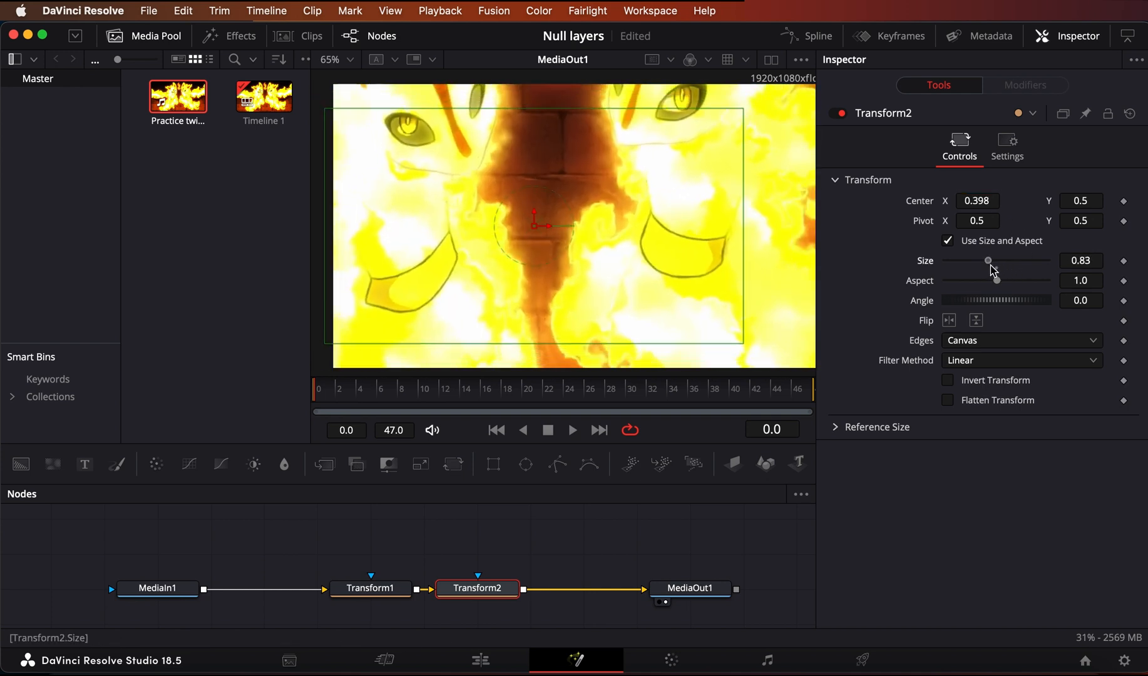
drag(986, 261, 958, 261)
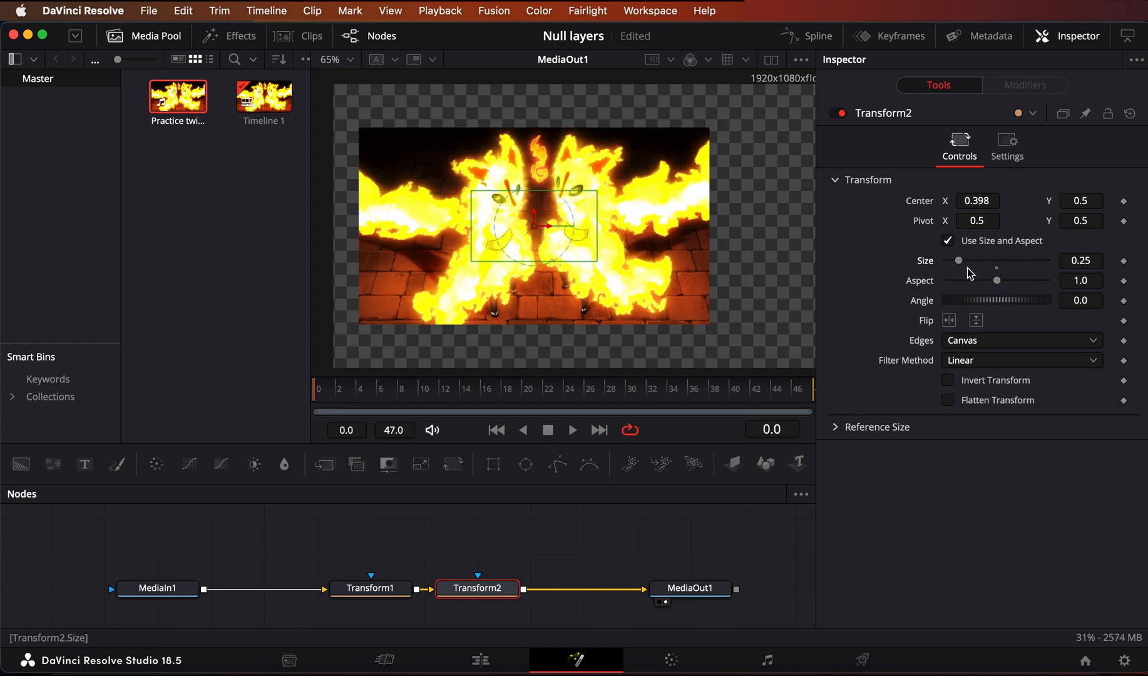